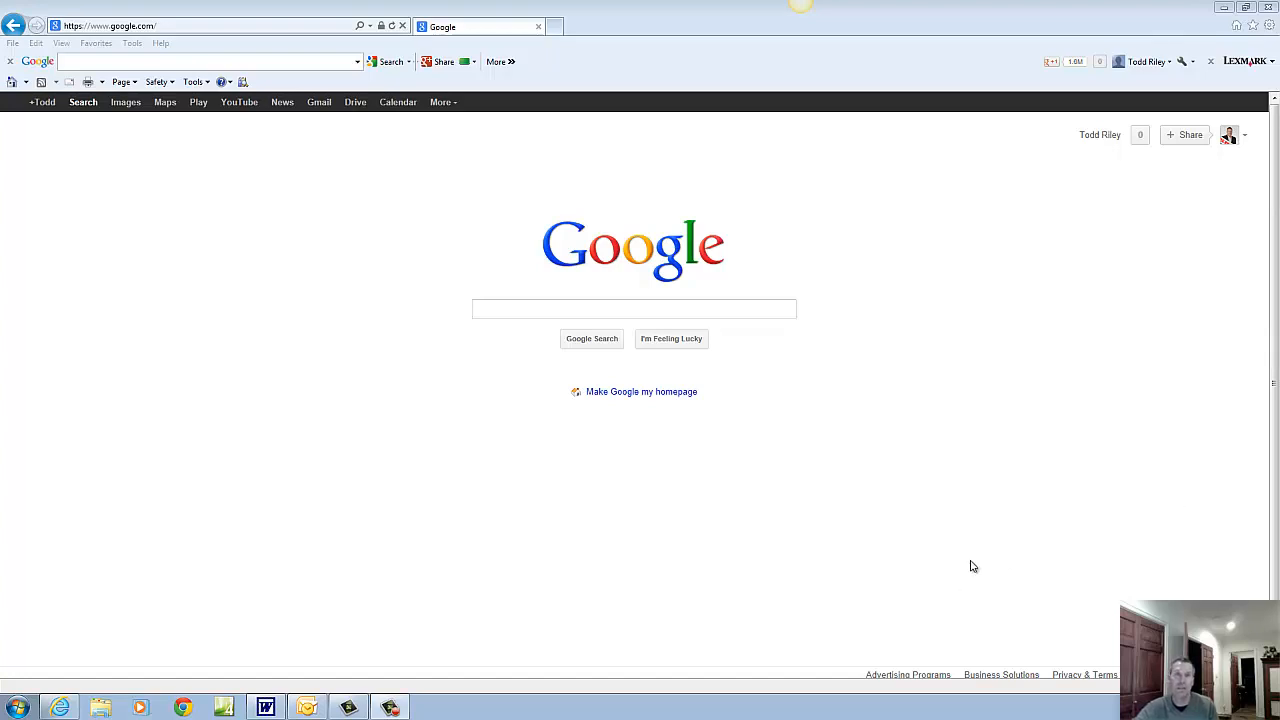
pyautogui.moveTo(351, 423)
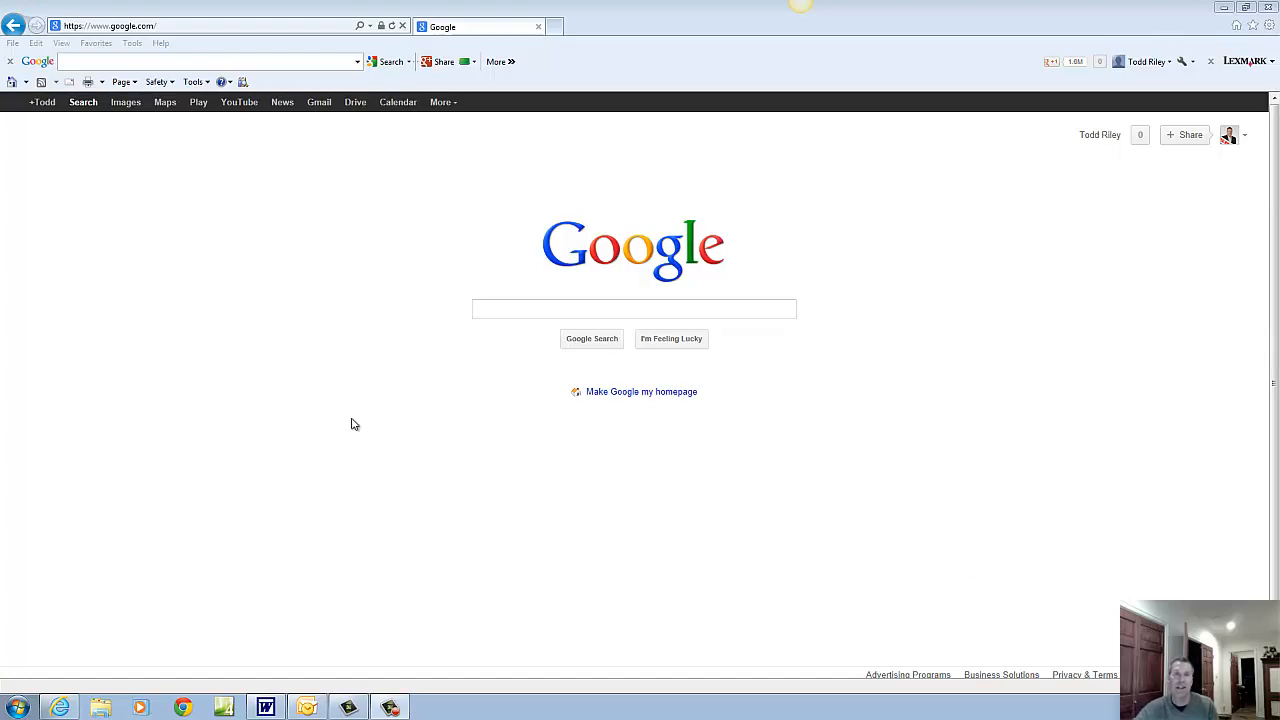
pyautogui.moveTo(99, 366)
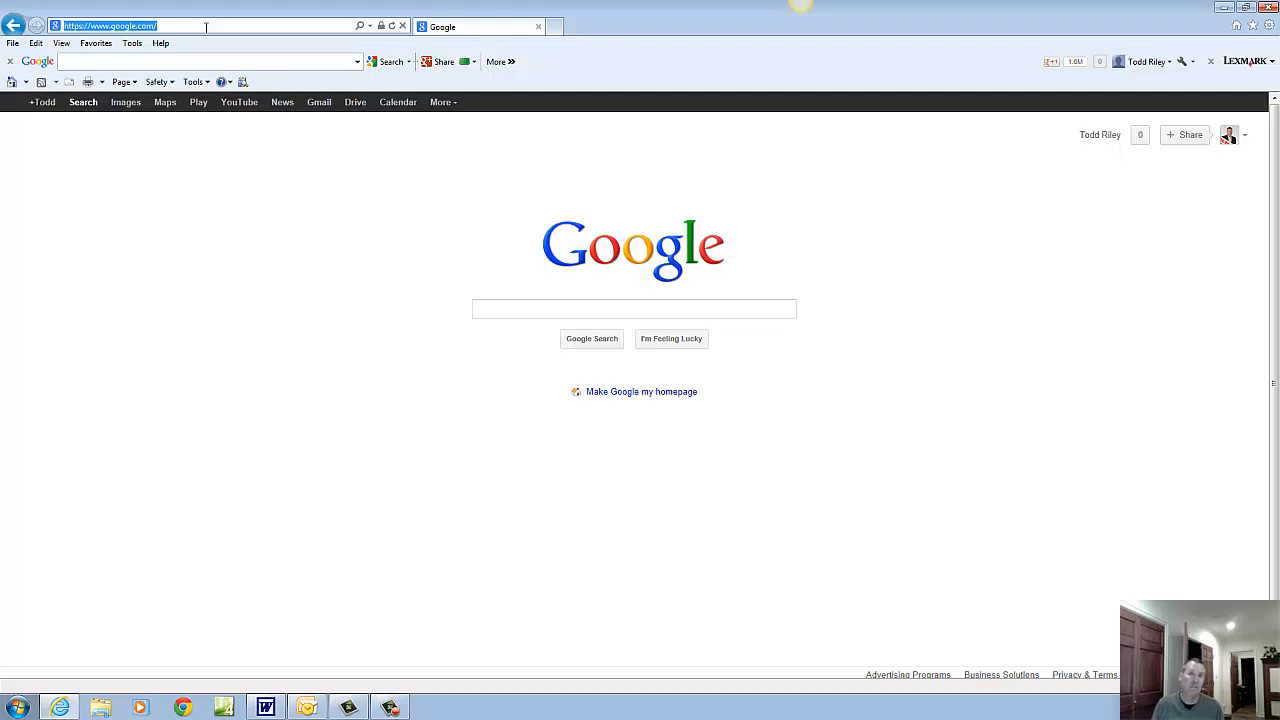
# Enter the propertyprices3.com address to load the Valley Village Real Estate home page
pyautogui.write('www')
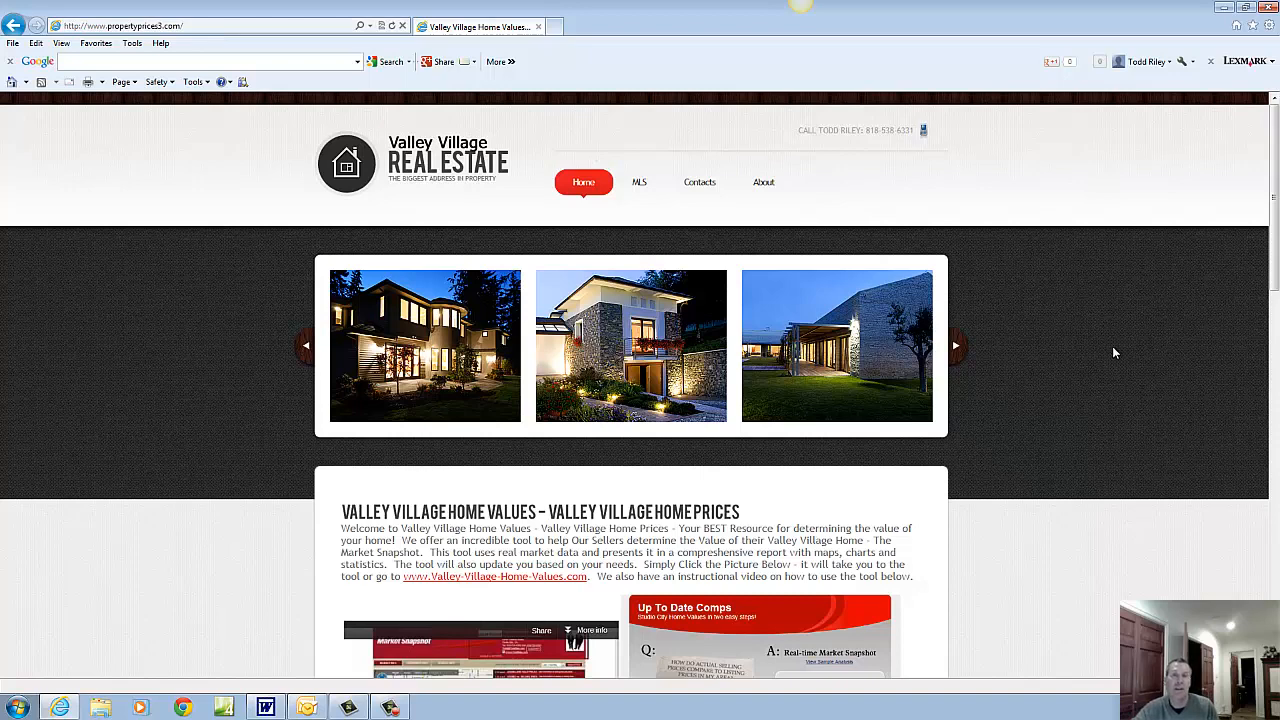
pyautogui.moveTo(1091, 355)
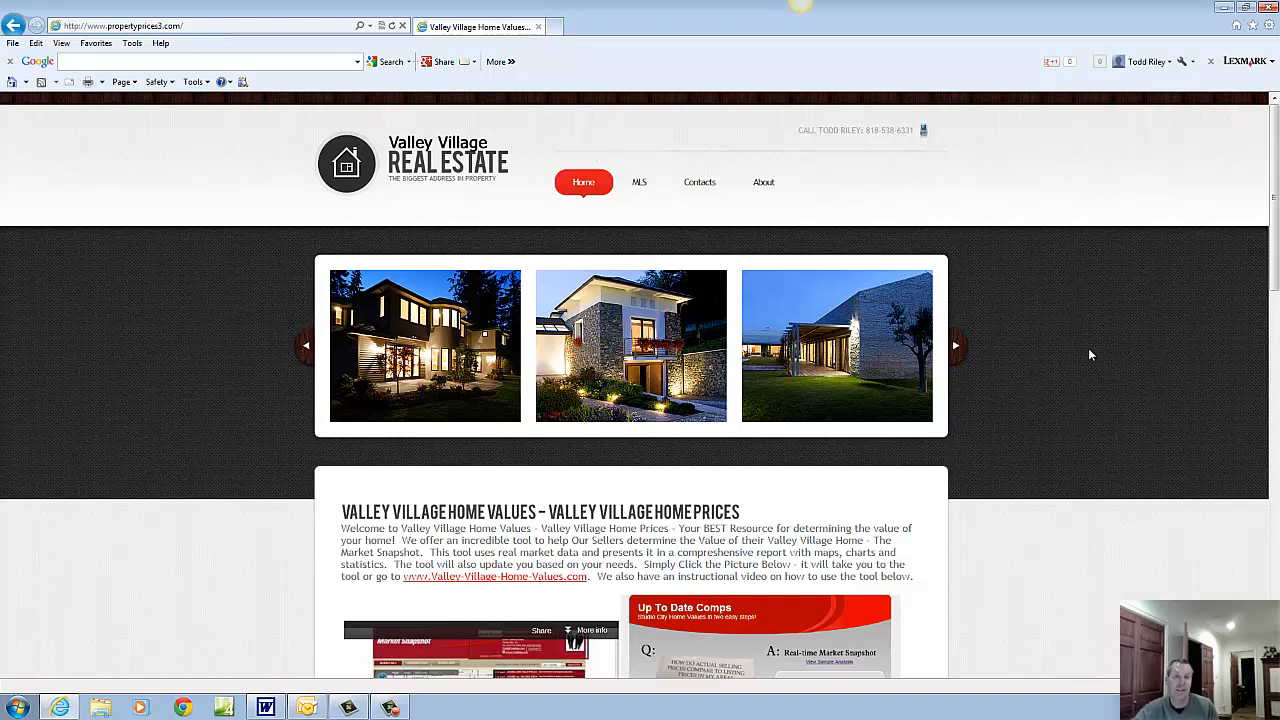
pyautogui.scroll(-3)
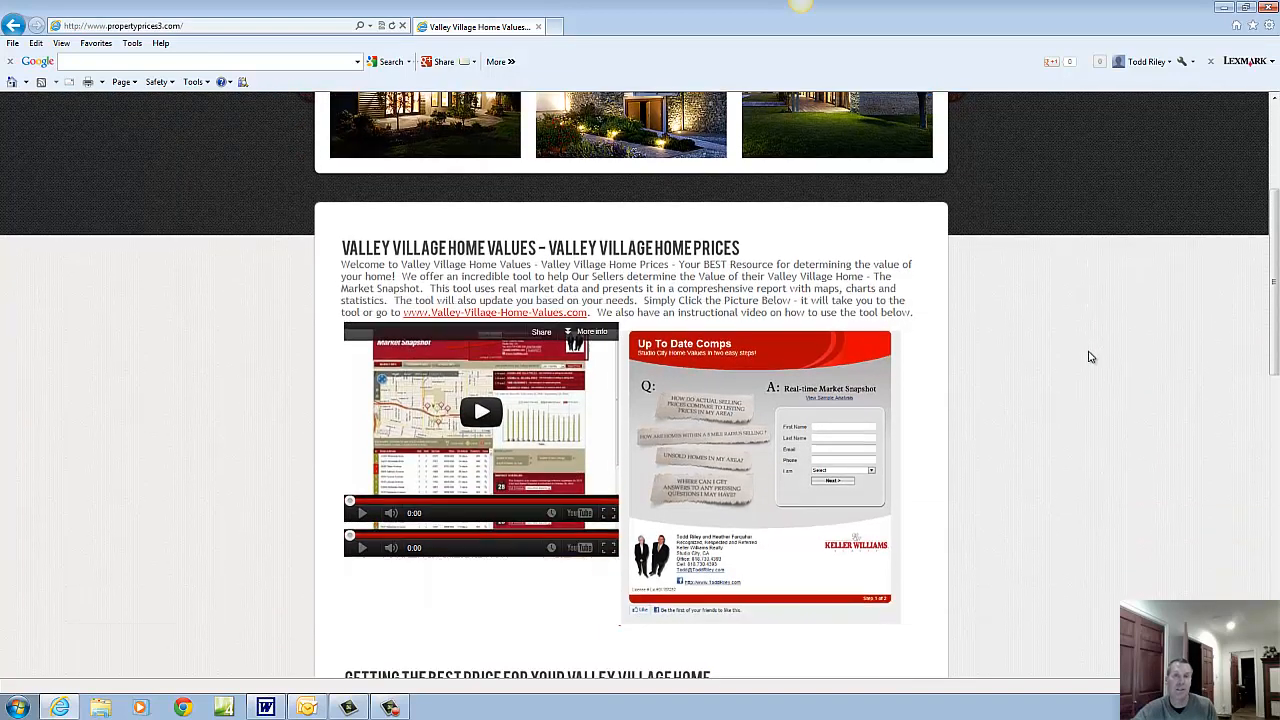
pyautogui.scroll(-3)
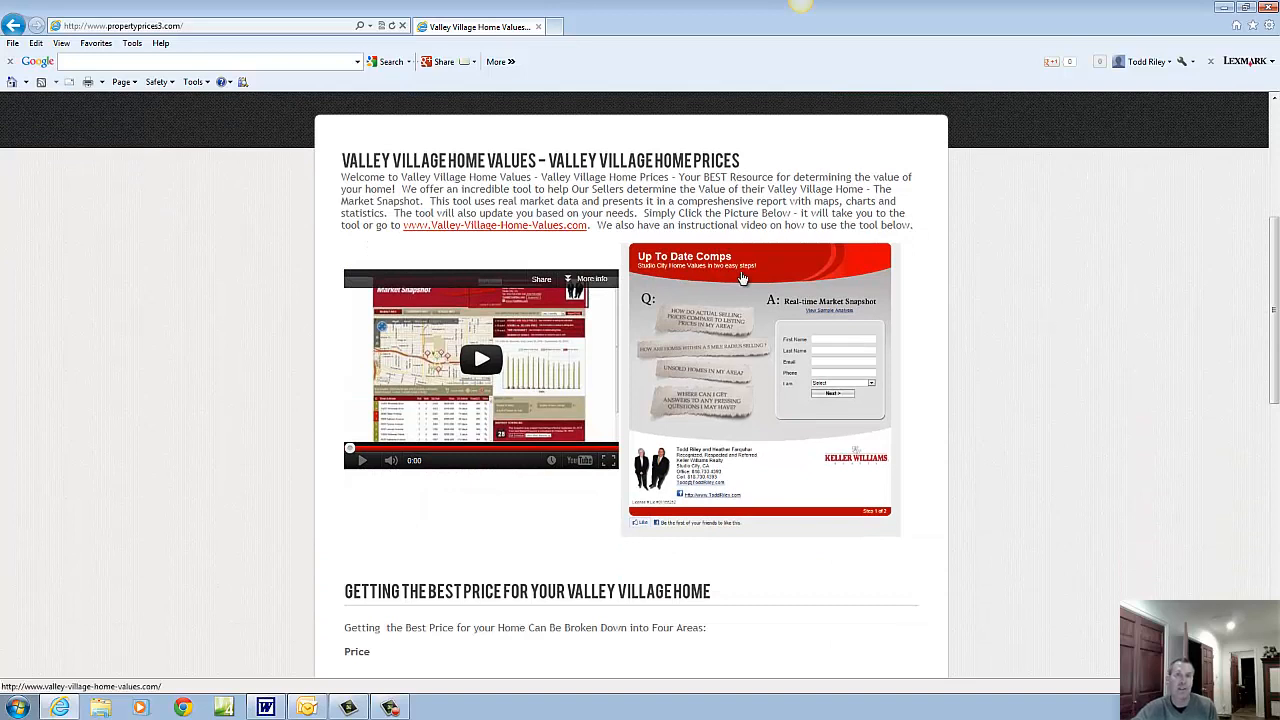
pyautogui.moveTo(809, 283)
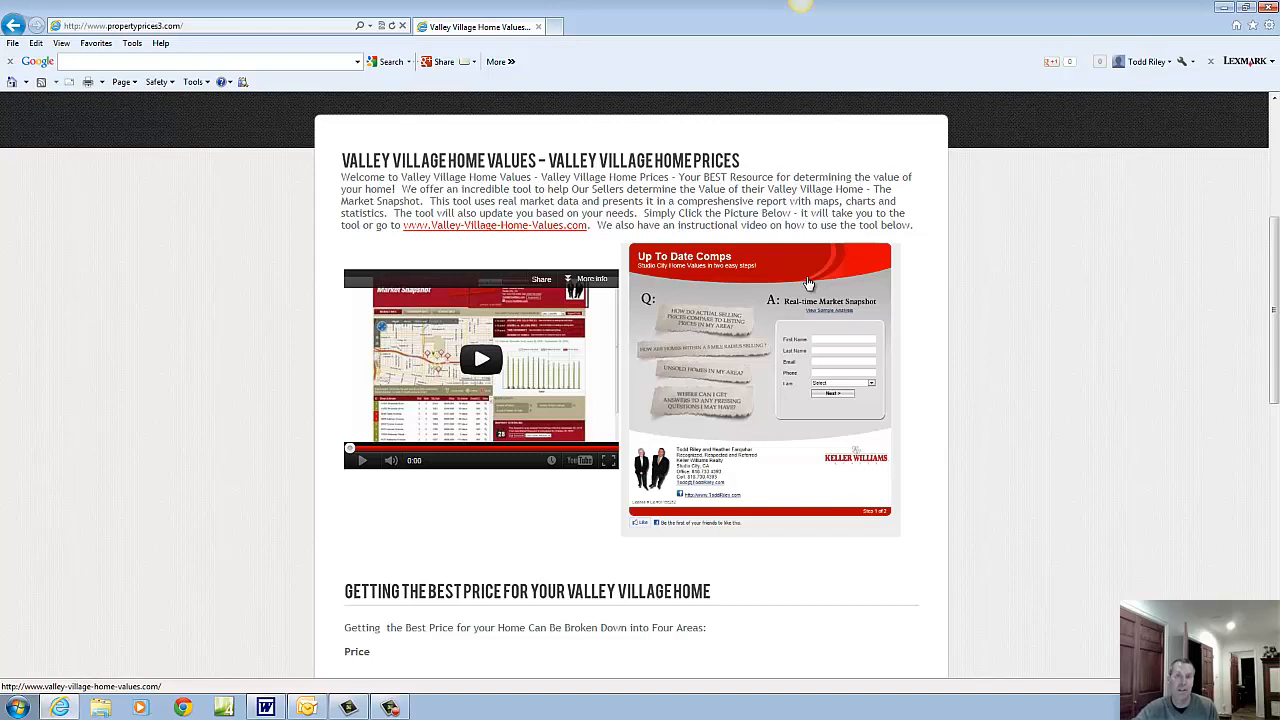
pyautogui.moveTo(828, 274)
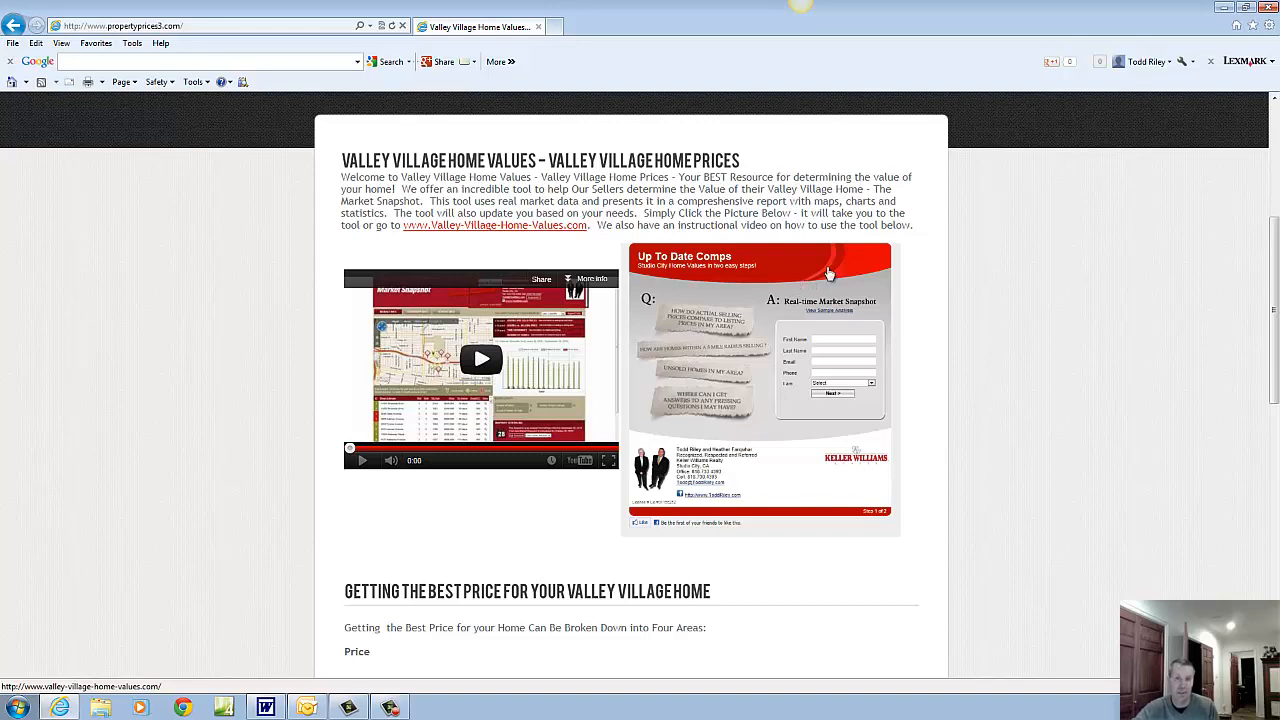
pyautogui.moveTo(481, 285)
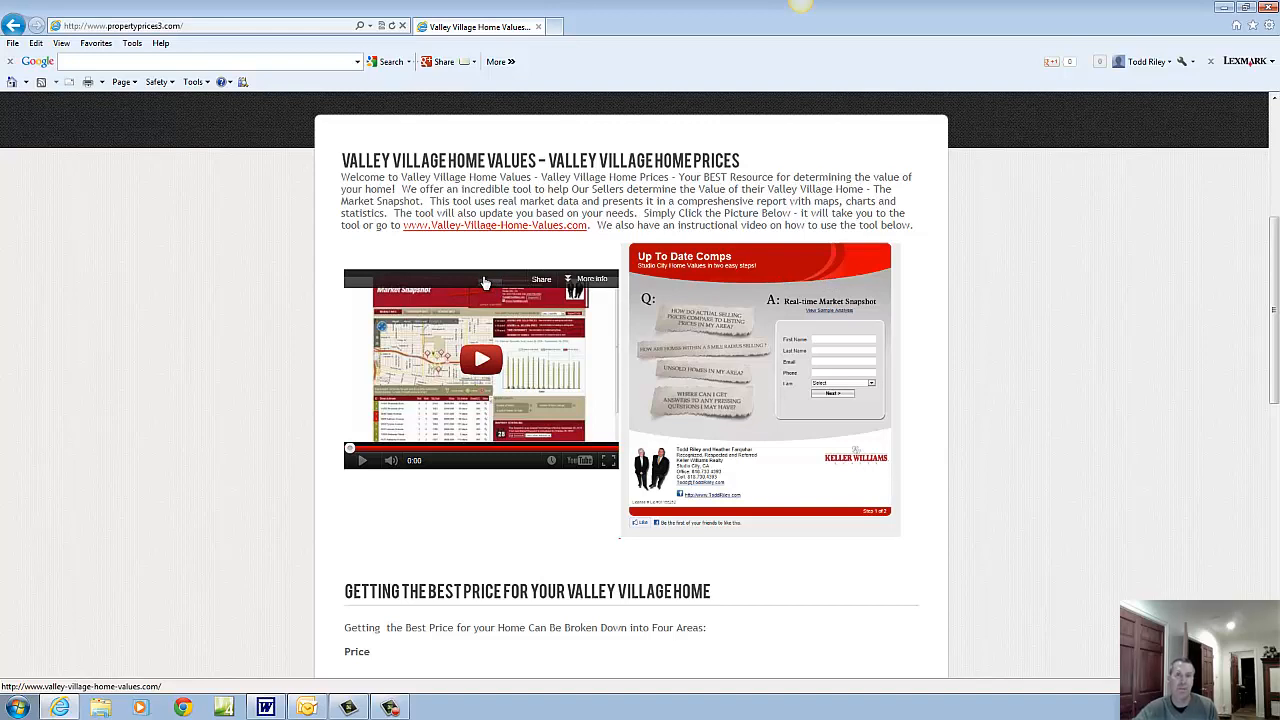
pyautogui.scroll(-3)
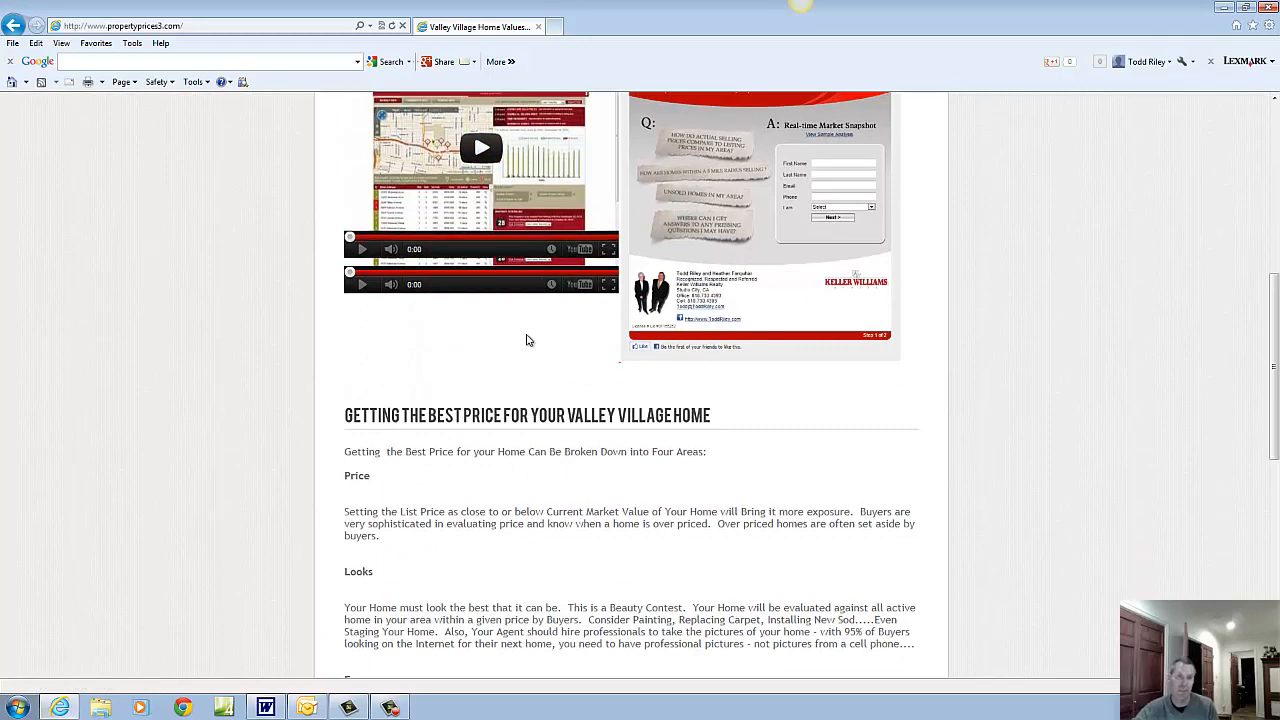
# Scroll through the Getting the Best Price selling tips on the home page
pyautogui.scroll(-3)
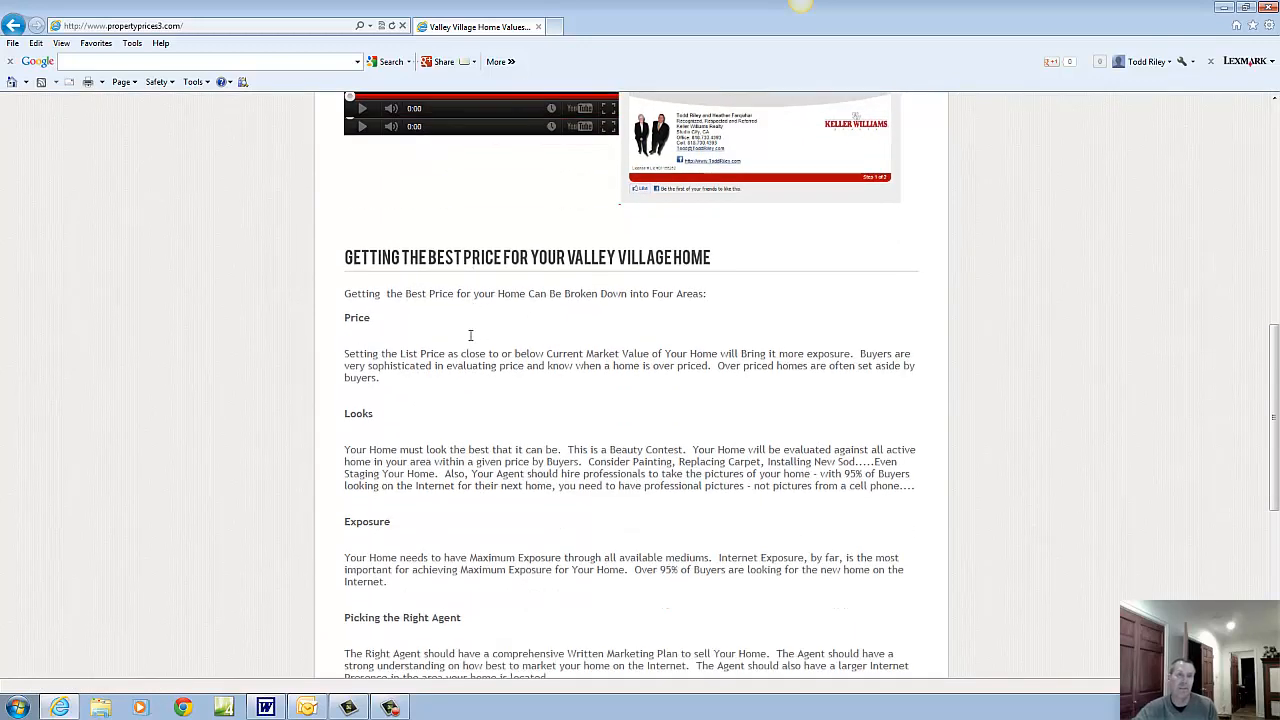
pyautogui.scroll(-3)
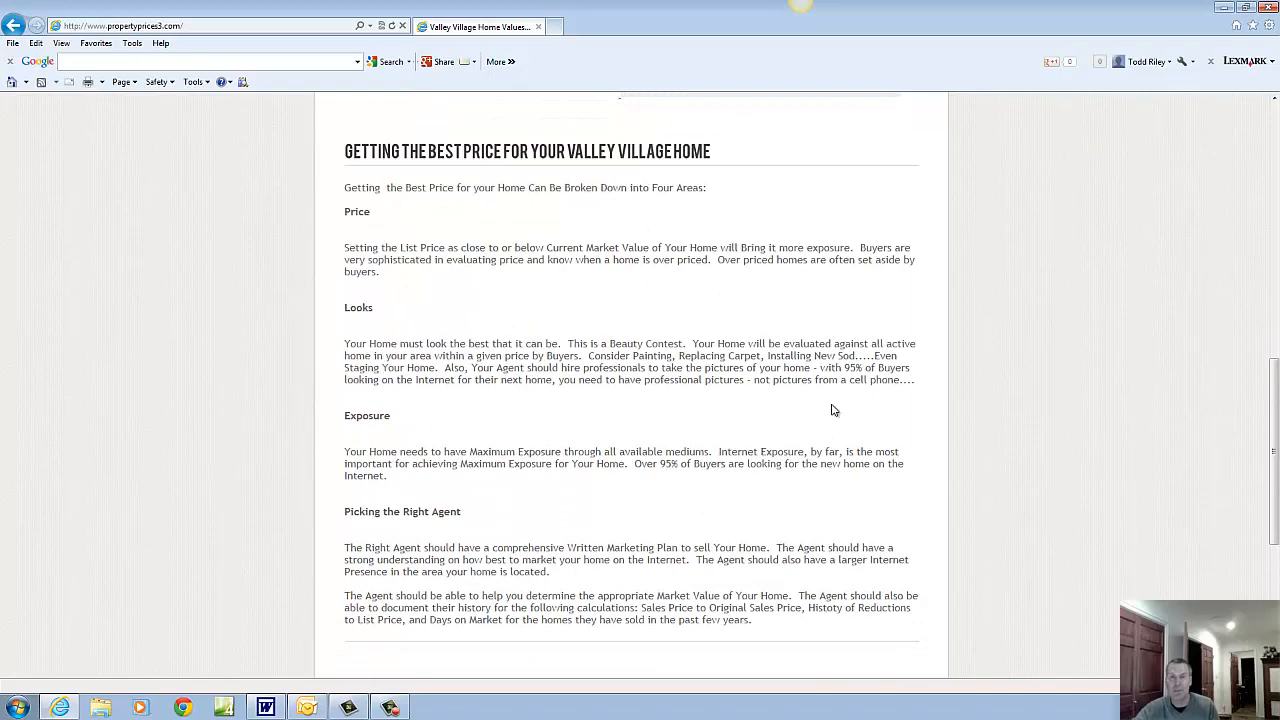
pyautogui.scroll(-3)
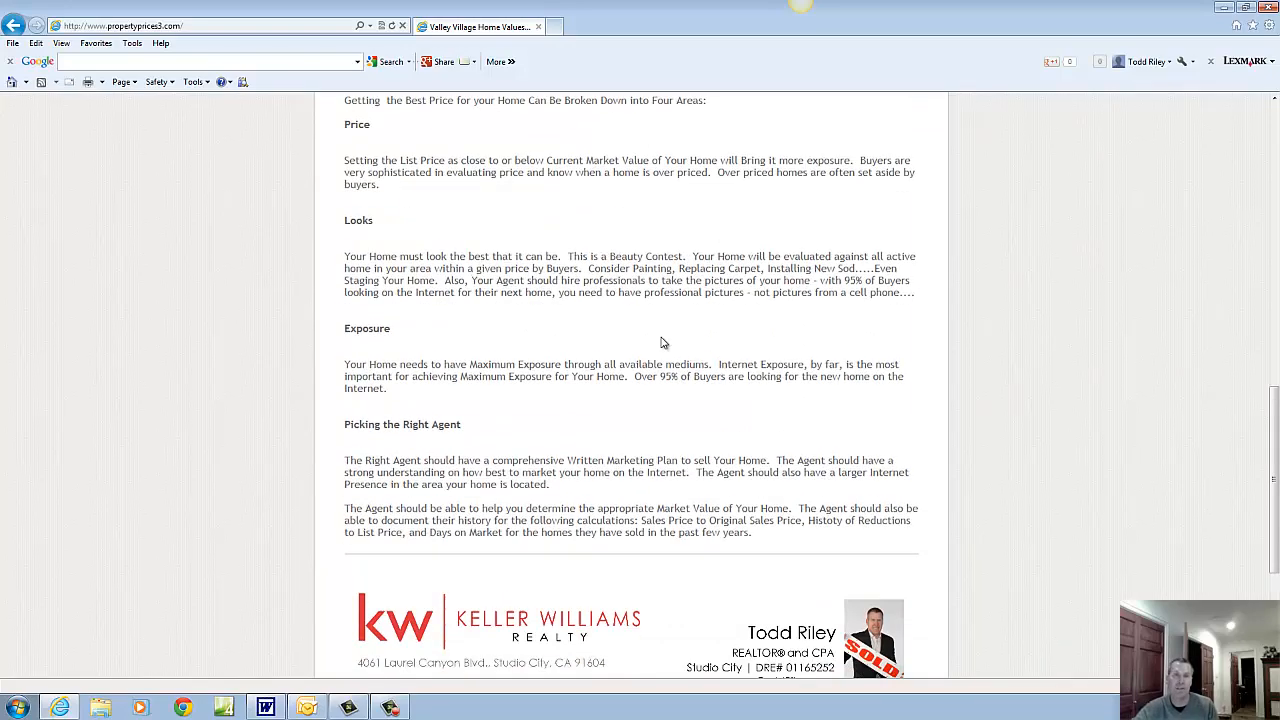
pyautogui.scroll(3)
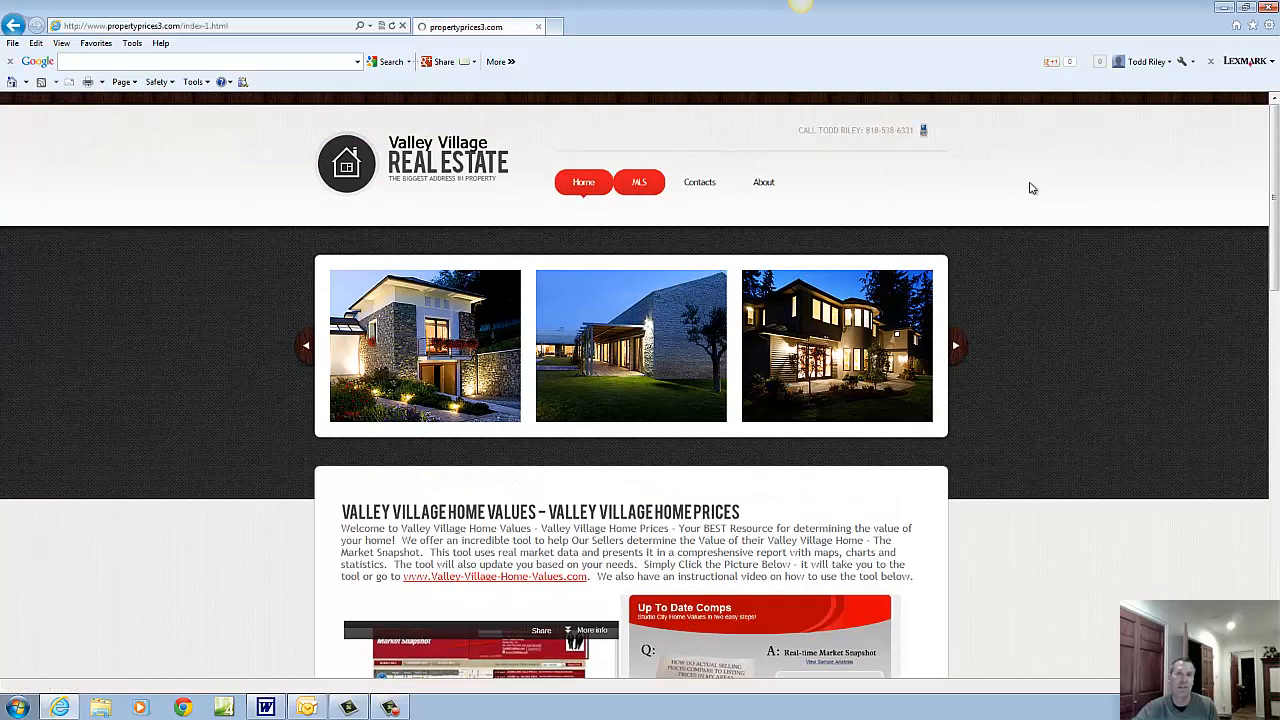
# Go to the MLS page and scroll down to the Find A Property county map
pyautogui.click(639, 182)
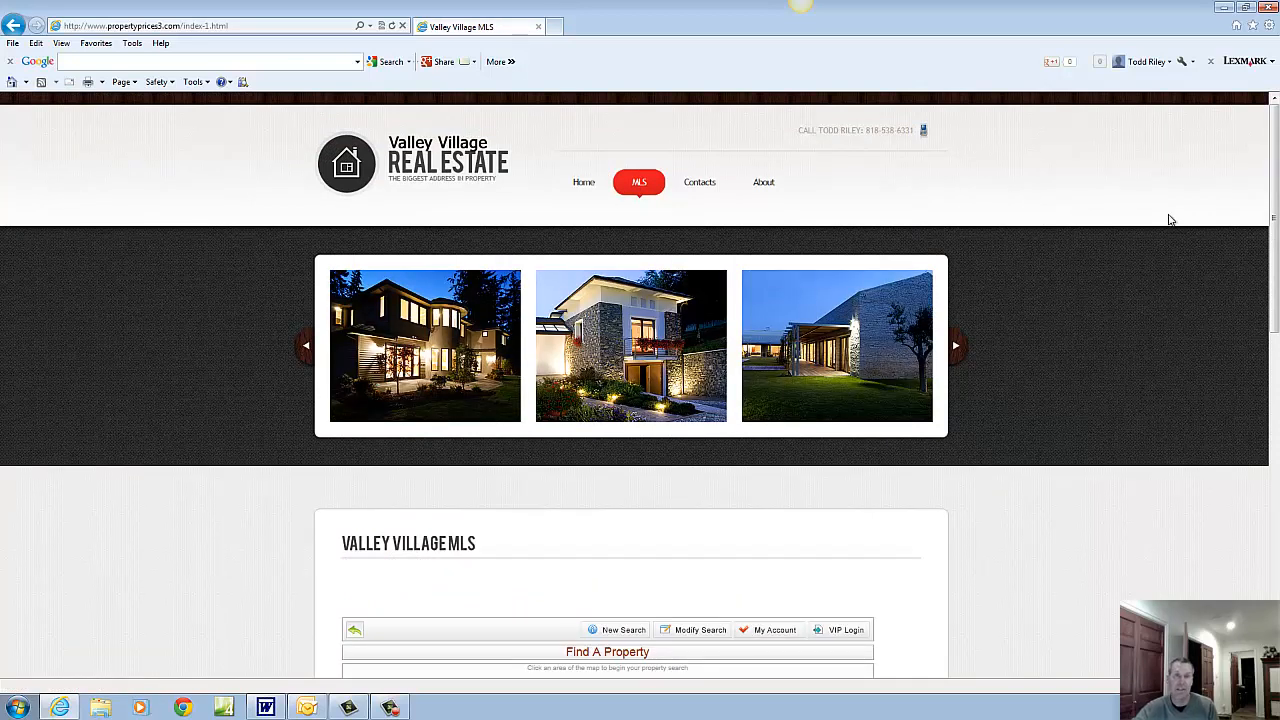
pyautogui.moveTo(1128, 507)
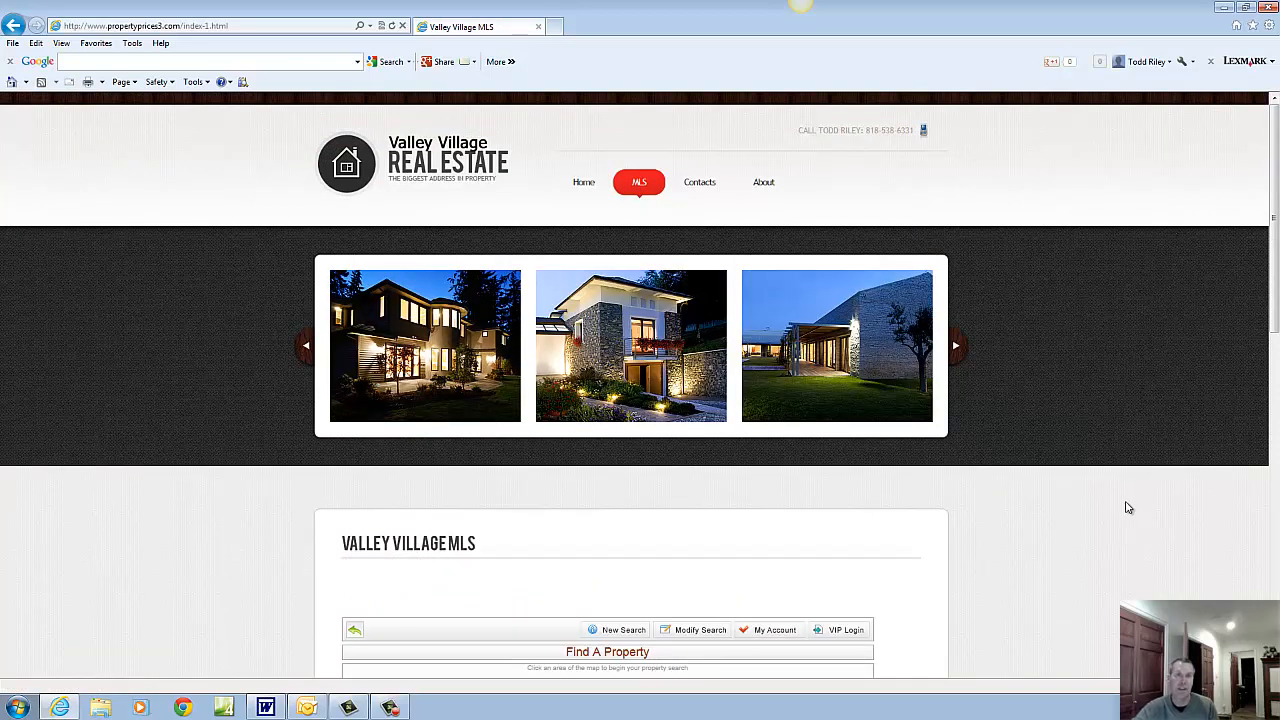
pyautogui.moveTo(1048, 445)
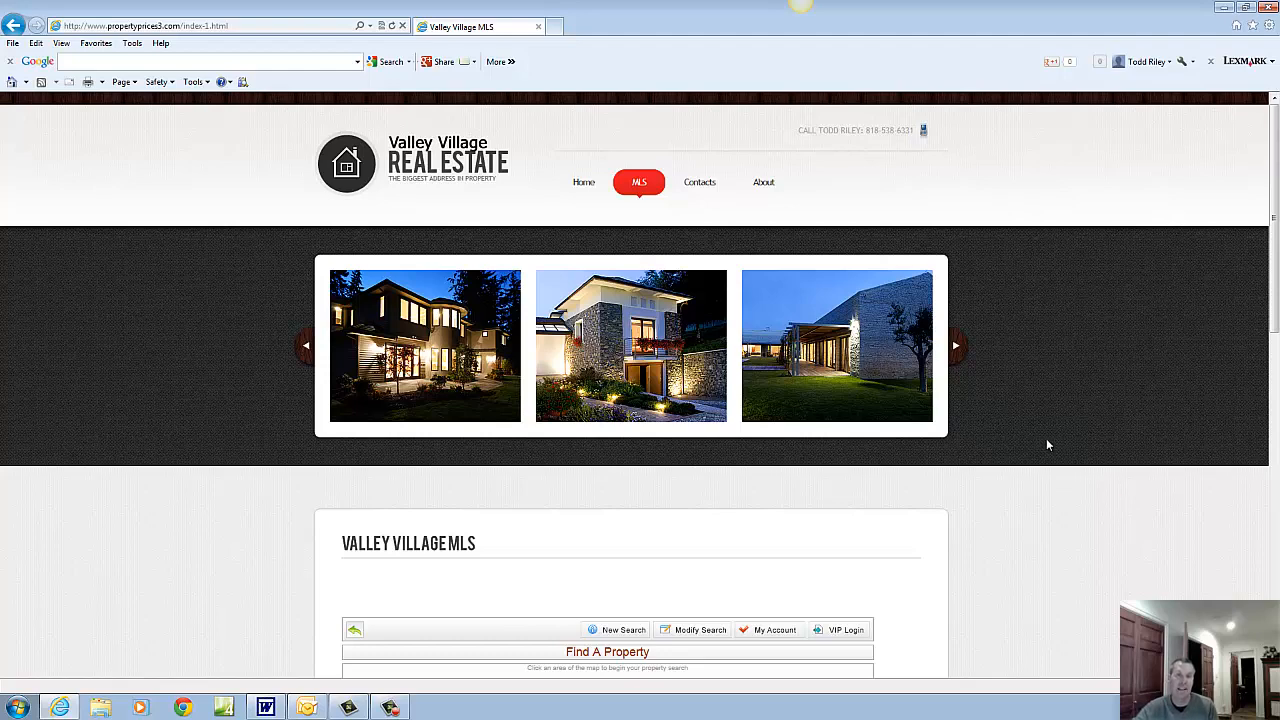
pyautogui.scroll(-3)
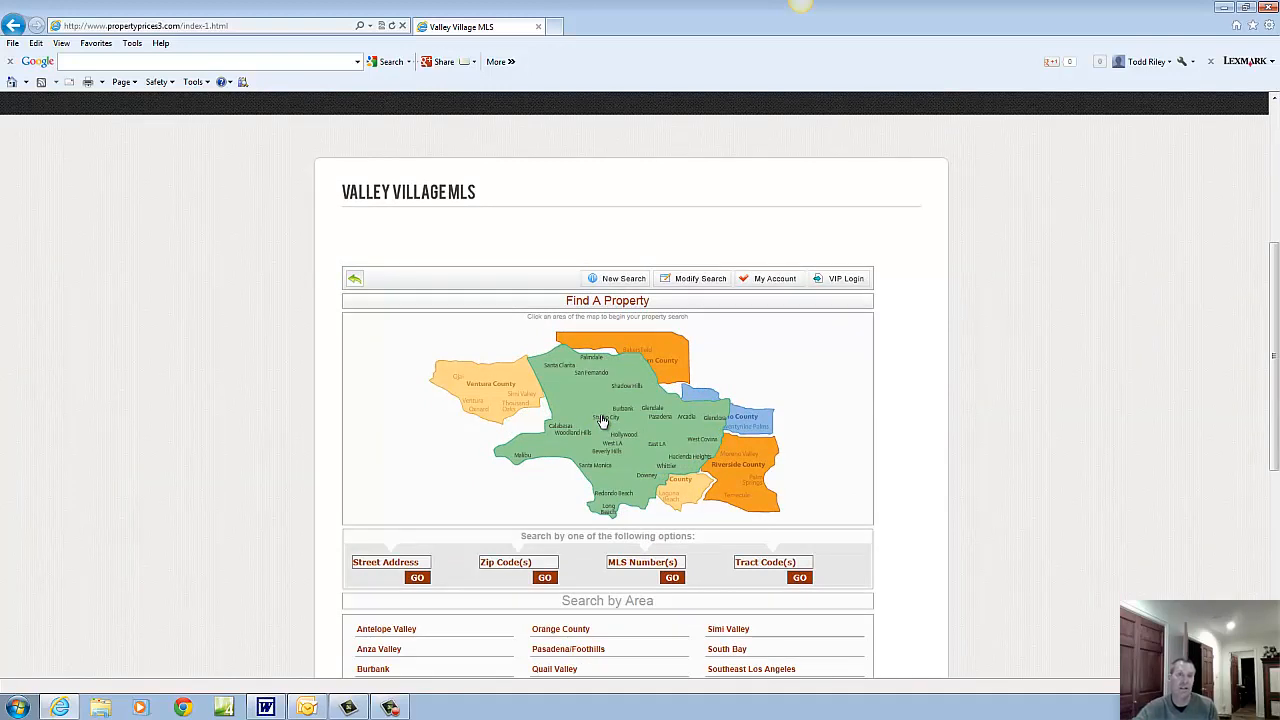
# Select Los Angeles County on the map and scroll through its Search Criteria form
pyautogui.click(602, 418)
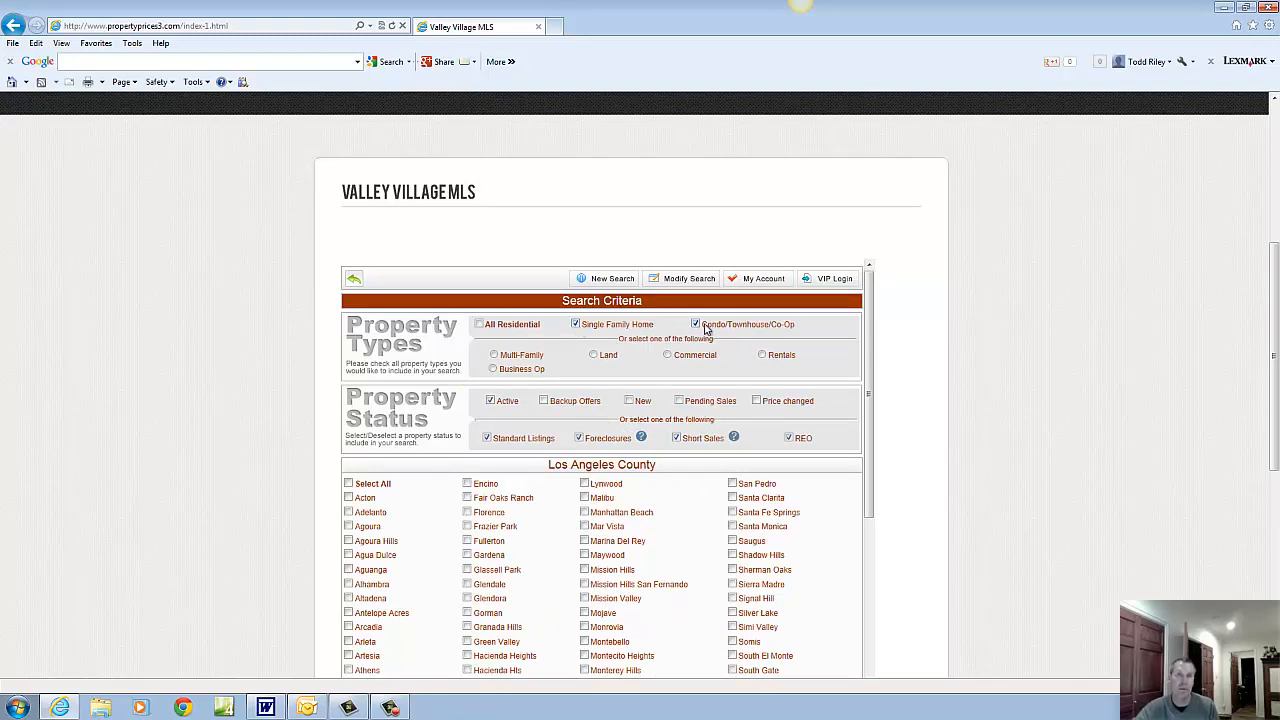
pyautogui.scroll(-3)
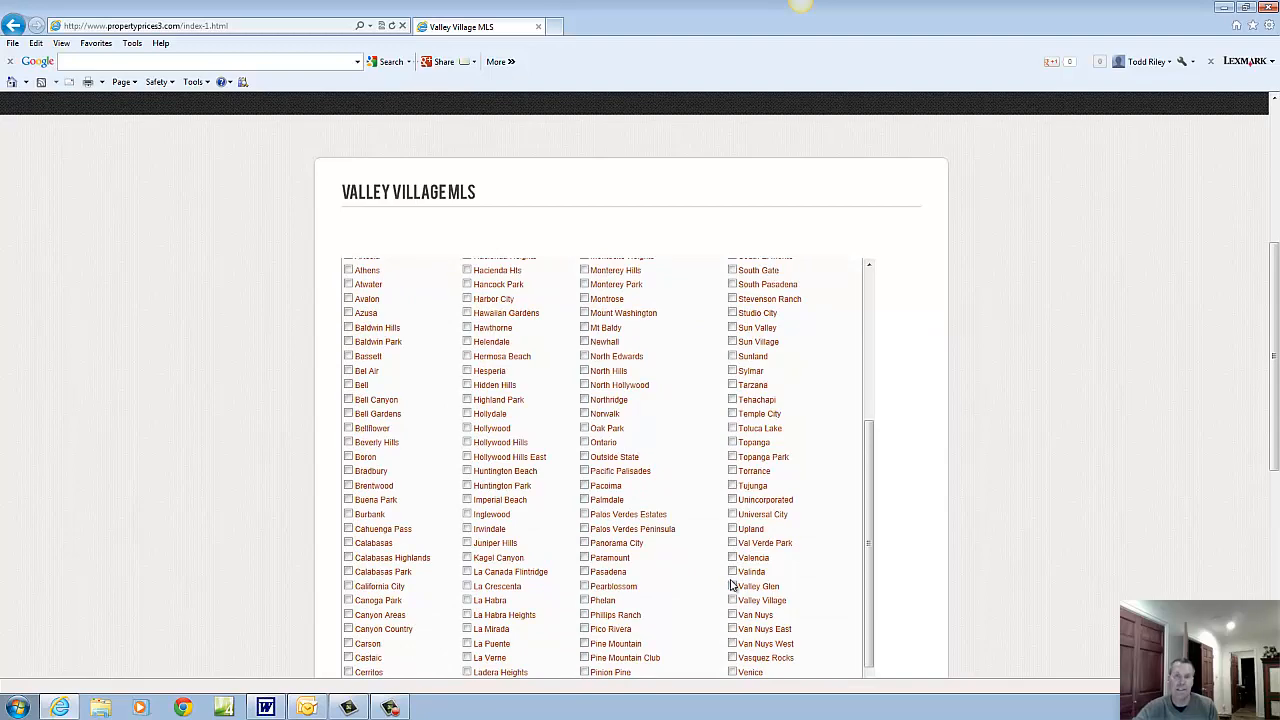
pyautogui.scroll(-3)
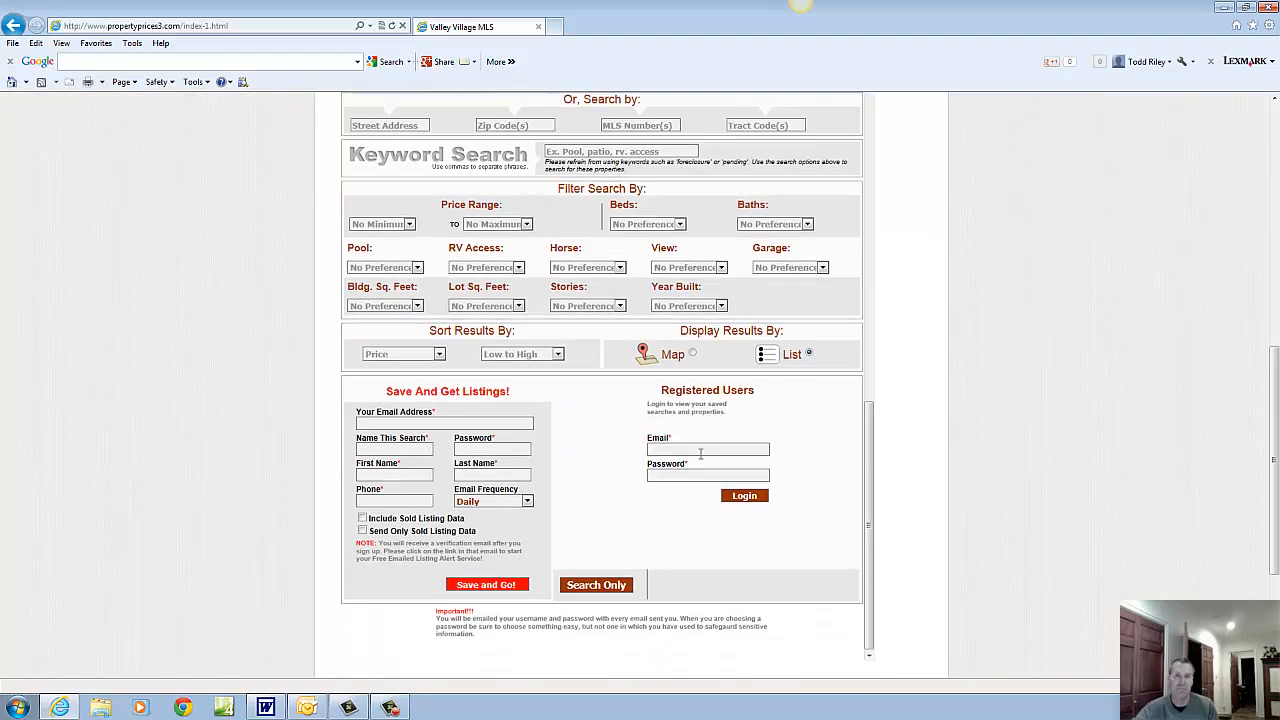
pyautogui.scroll(3)
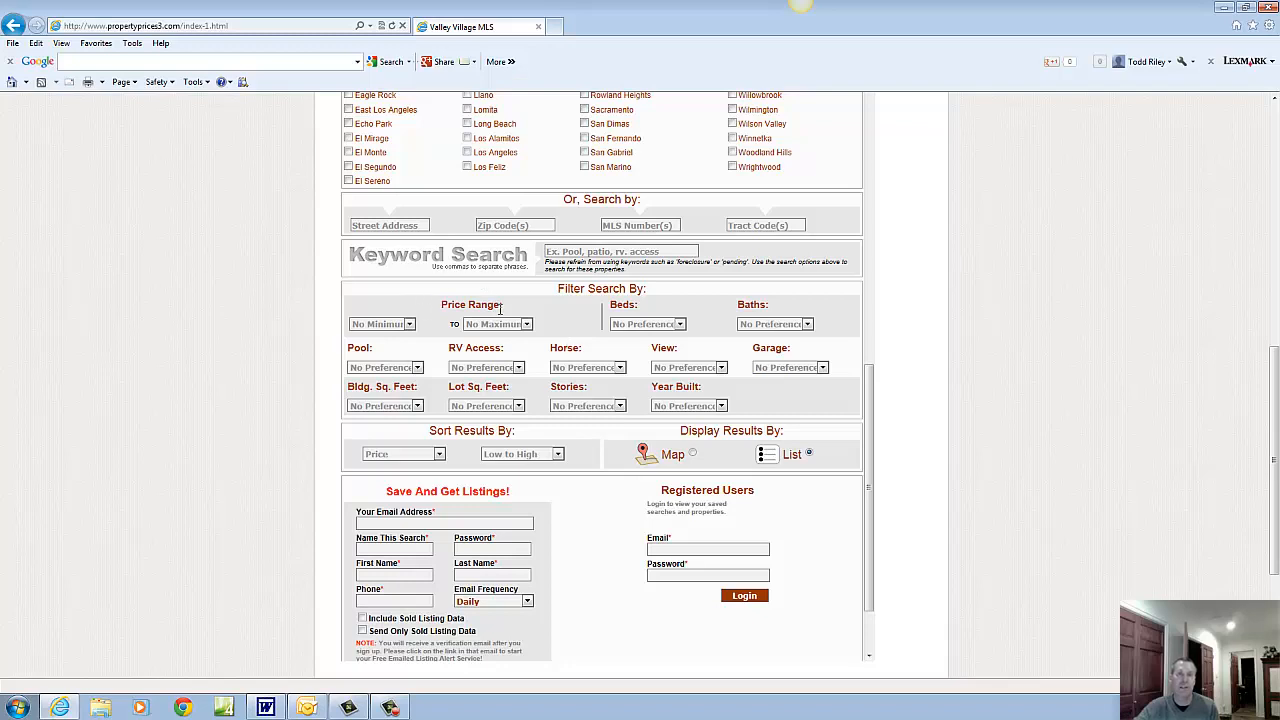
pyautogui.click(648, 323)
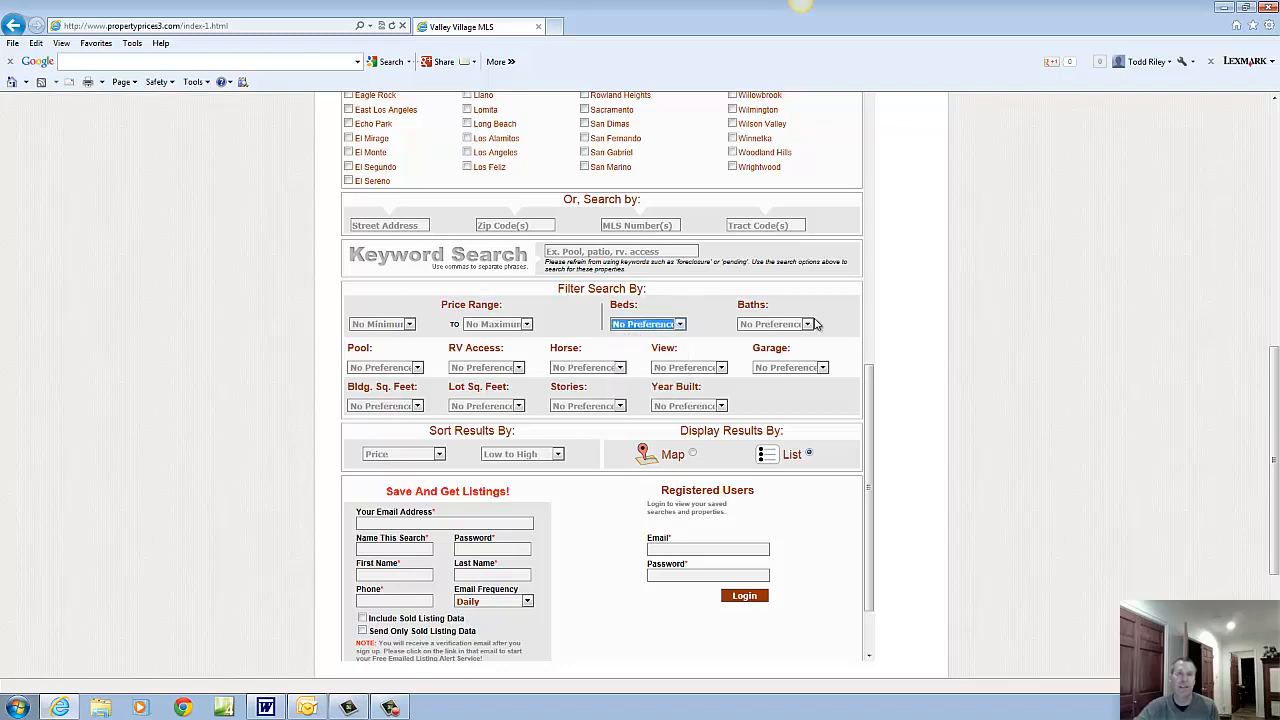
pyautogui.click(775, 323)
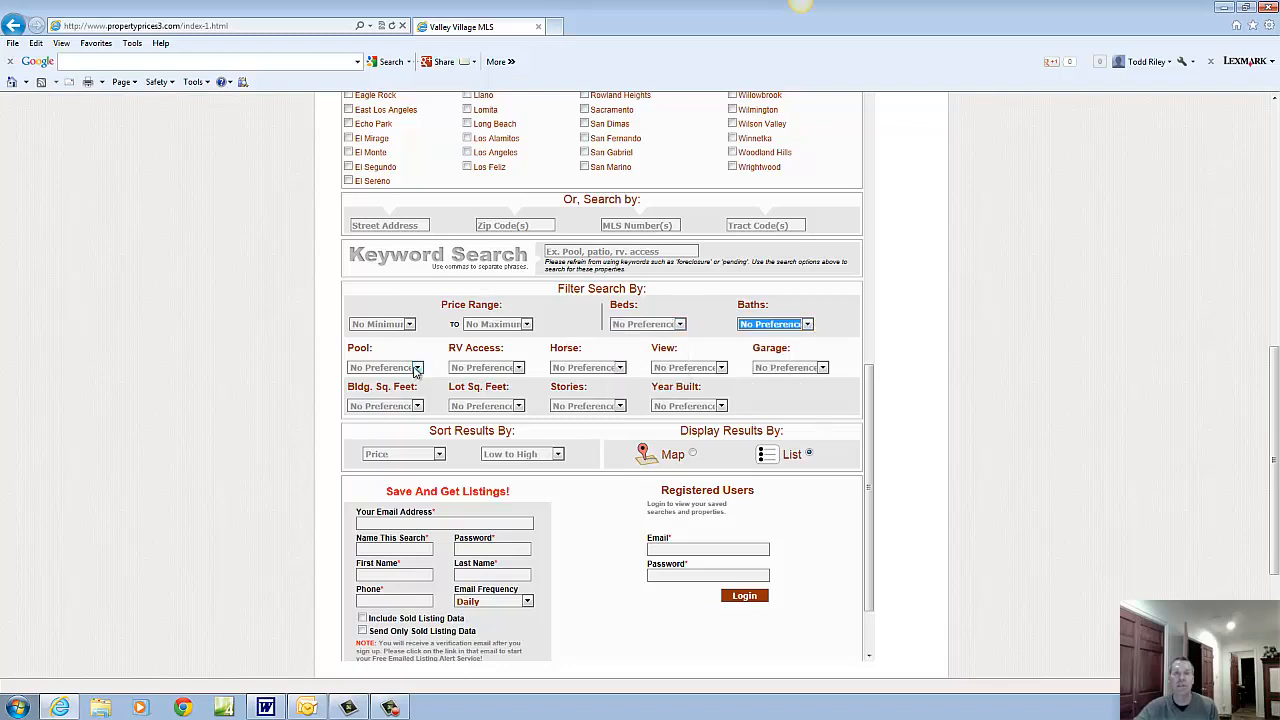
pyautogui.moveTo(718, 367)
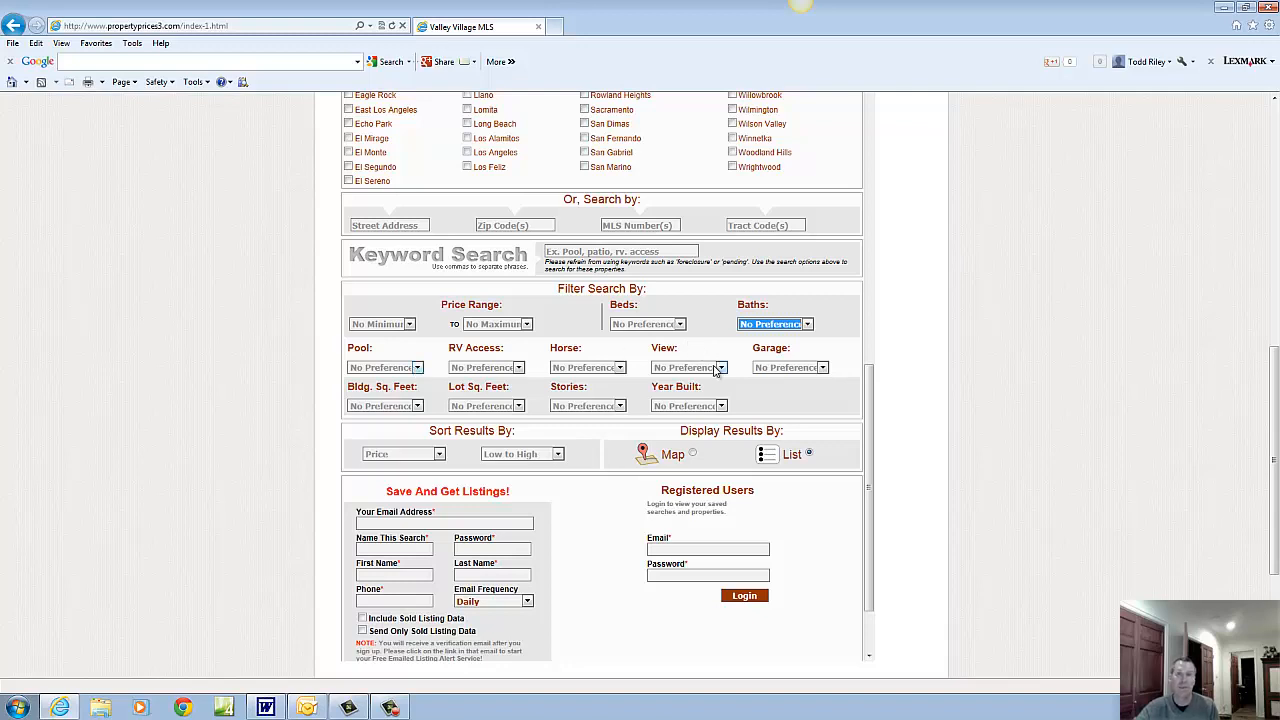
pyautogui.moveTo(733, 407)
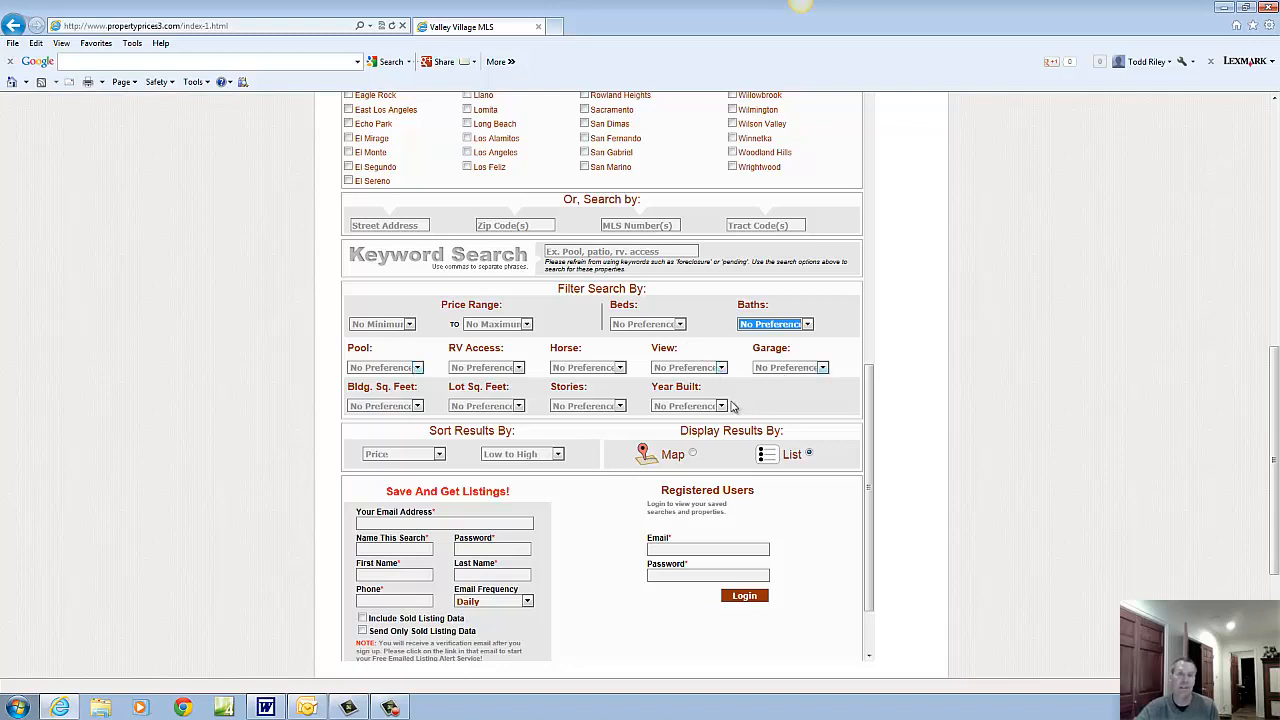
pyautogui.moveTo(668, 400)
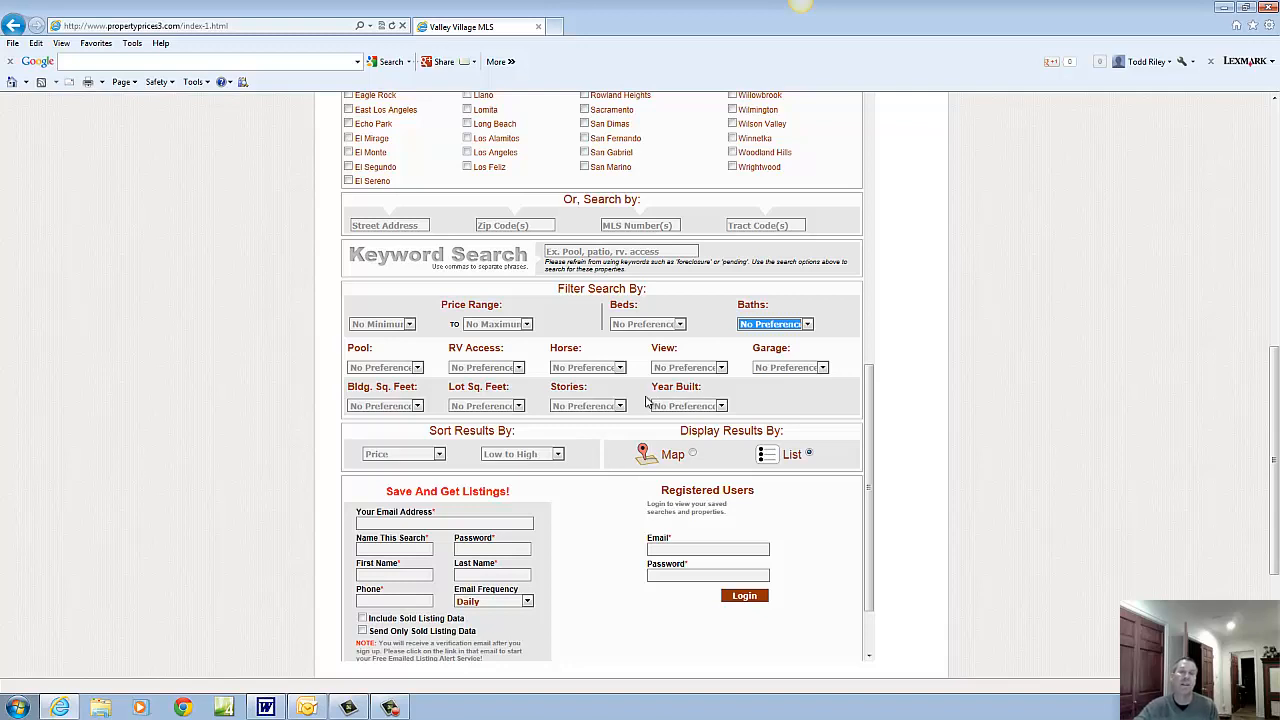
pyautogui.moveTo(800, 387)
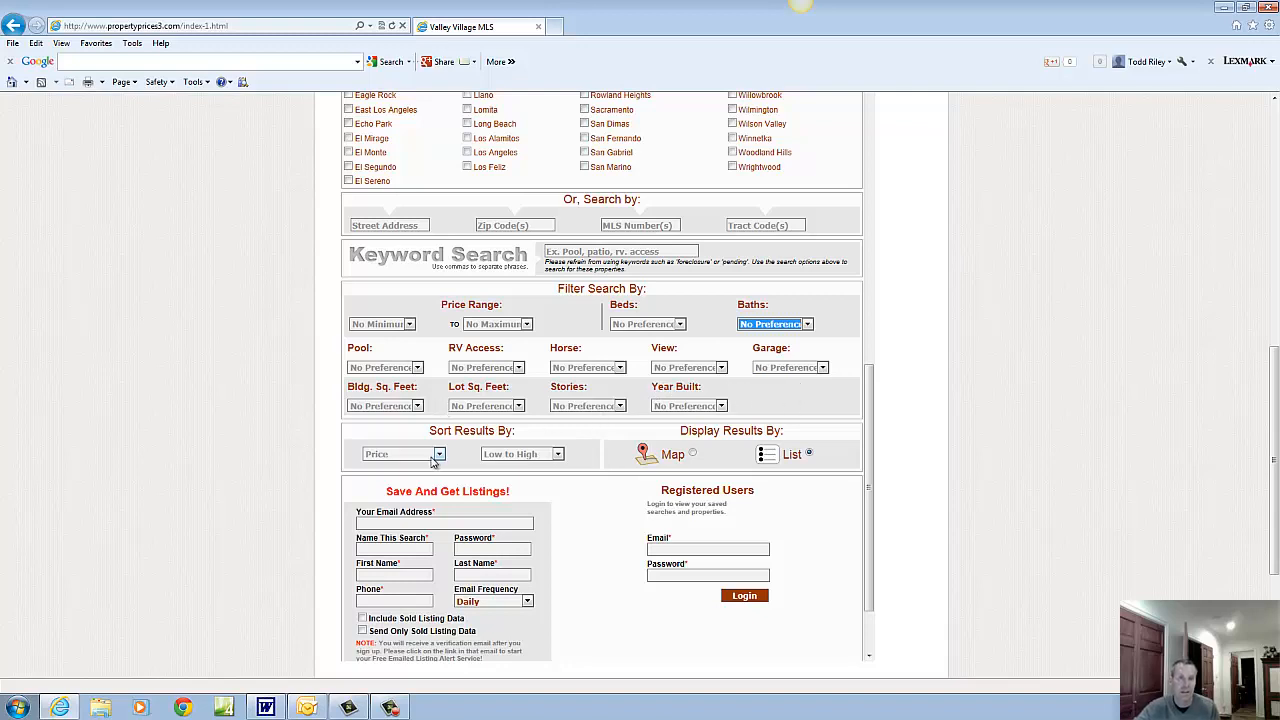
pyautogui.scroll(-3)
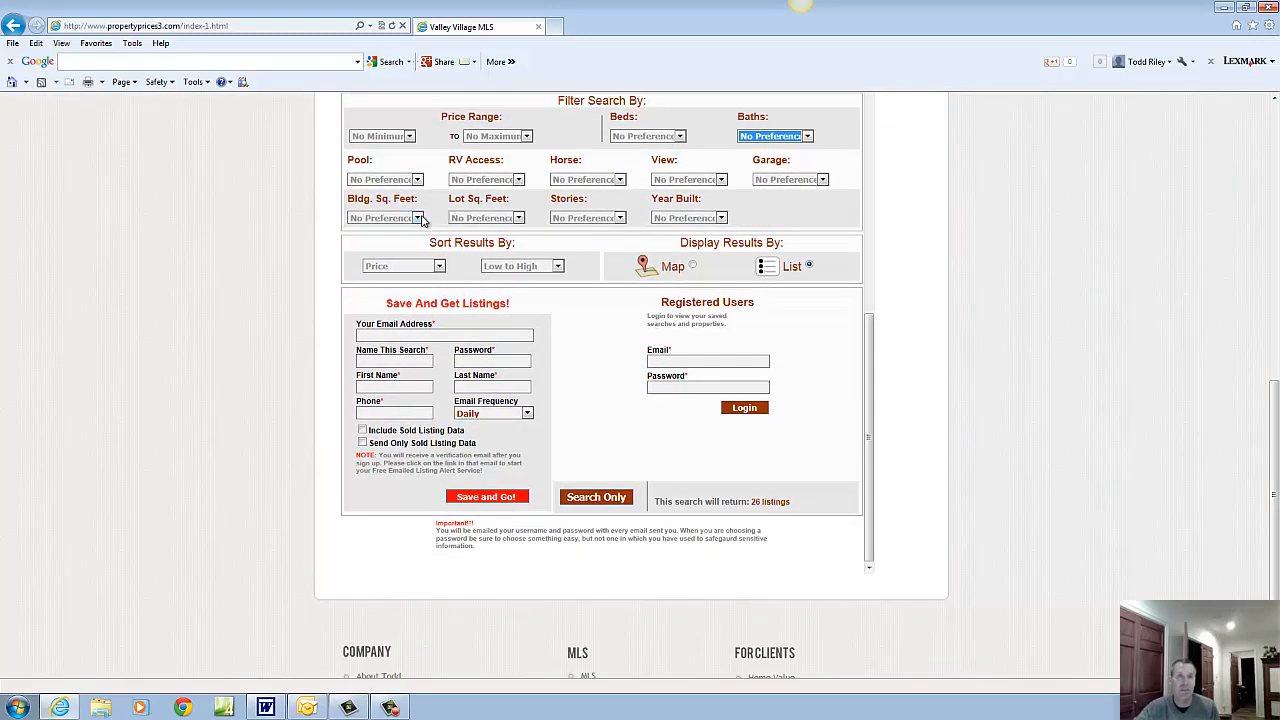
pyautogui.moveTo(485, 218)
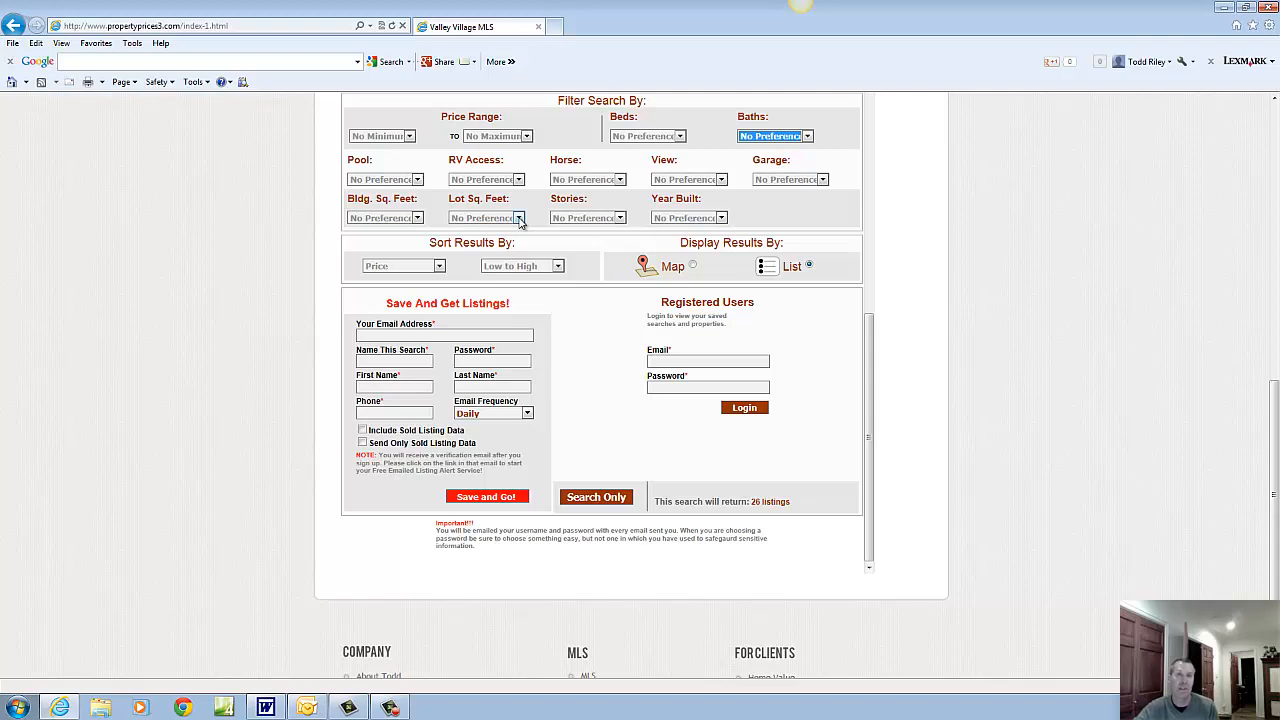
pyautogui.click(518, 218)
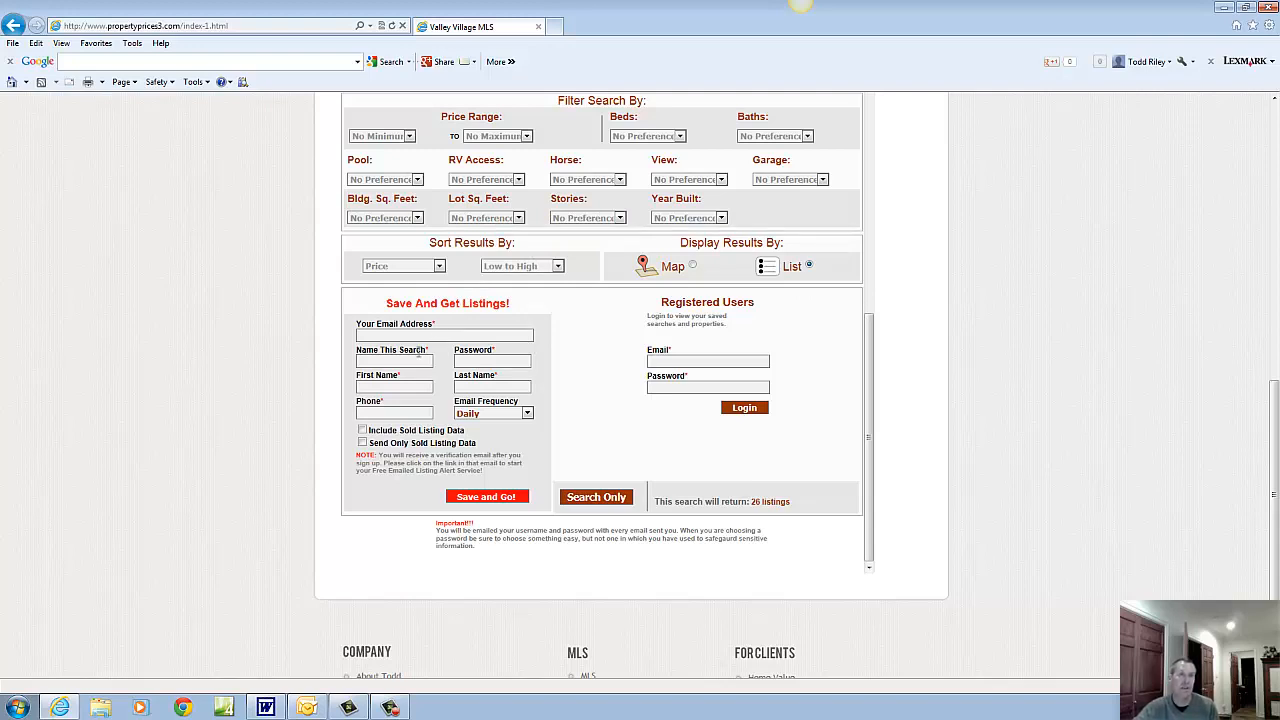
pyautogui.moveTo(560, 383)
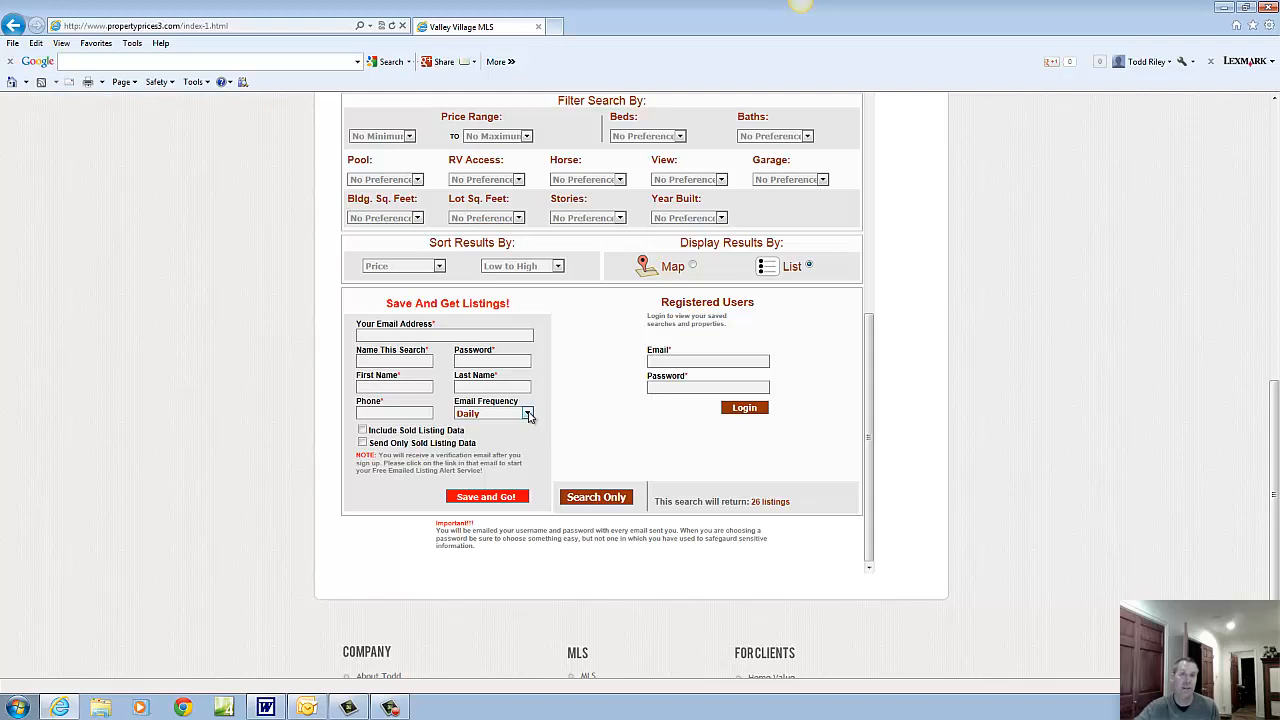
# Expand the Email Frequency dropdown to show Daily, Every Other Day and Weekly
pyautogui.click(527, 413)
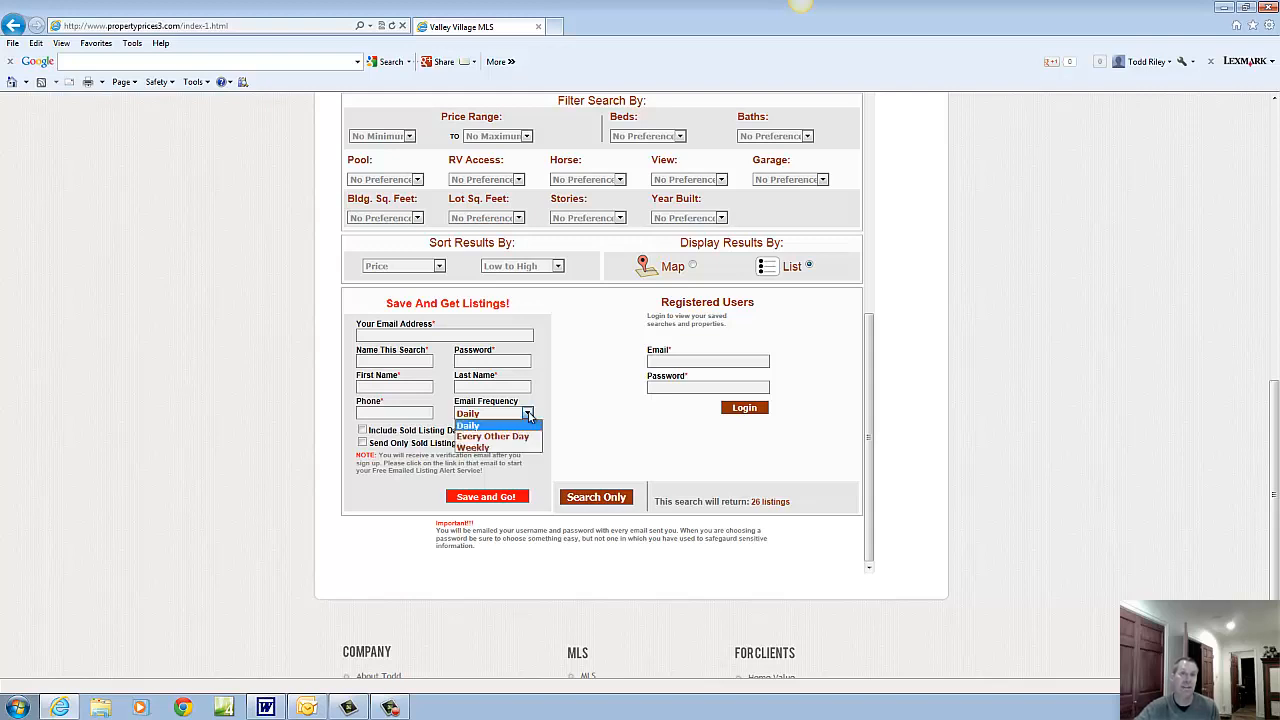